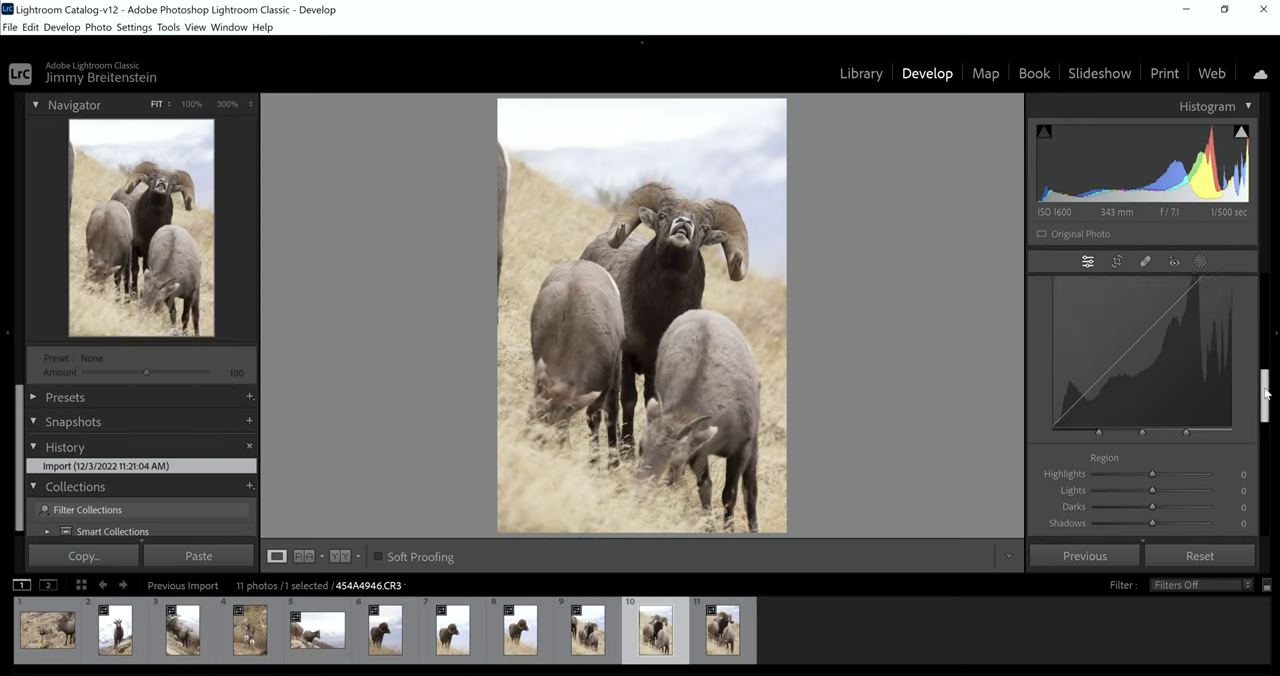
# Step: Scroll the Develop panel down to show the Highlights, Lights, Darks and Shadows sliders
pyautogui.scroll(-3)
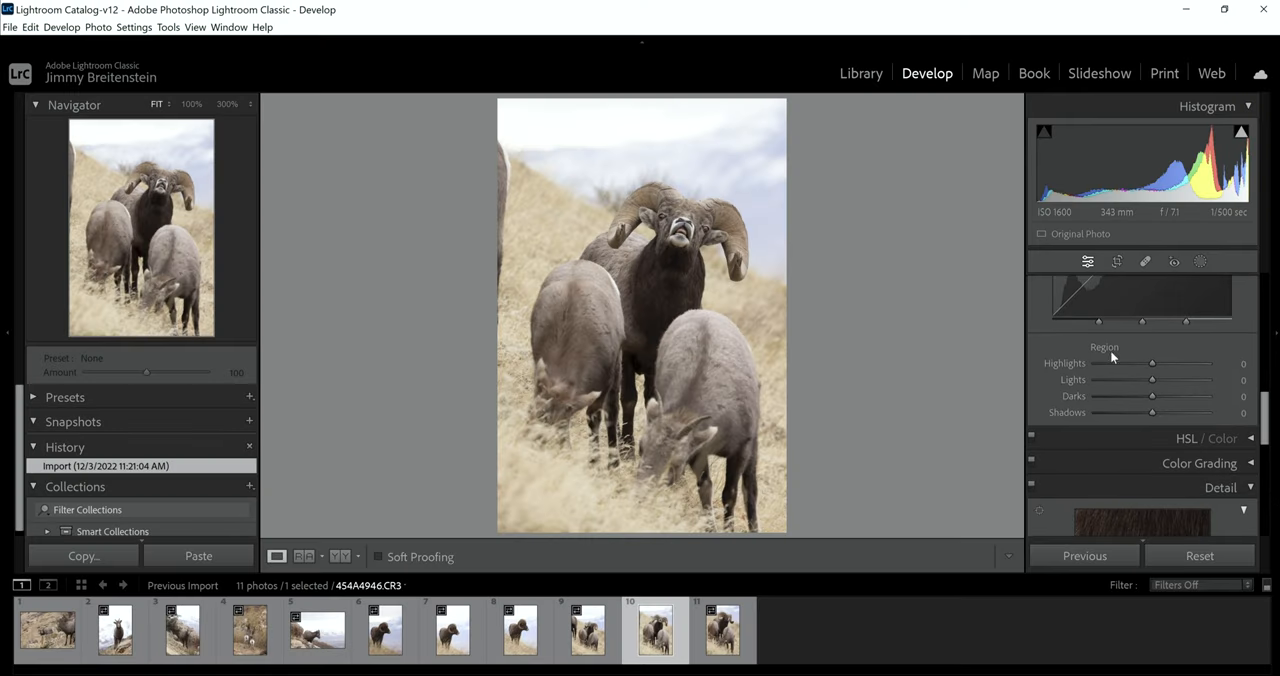
pyautogui.scroll(-3)
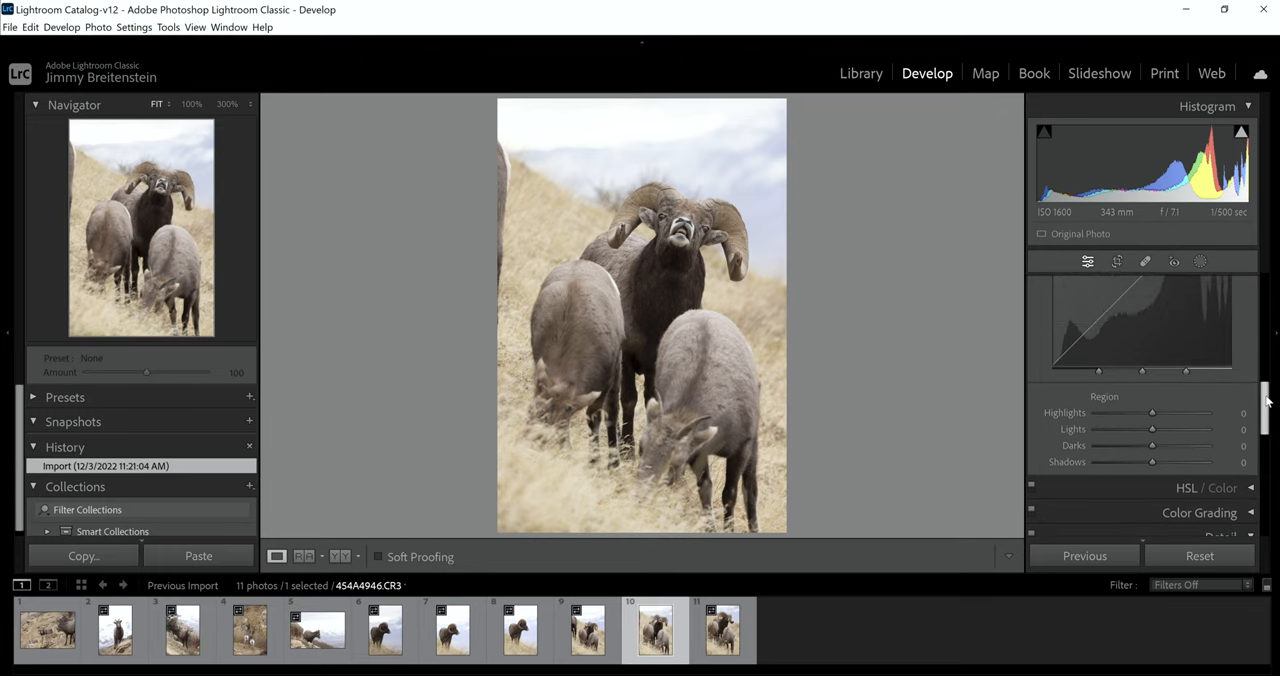
pyautogui.moveTo(1078, 435)
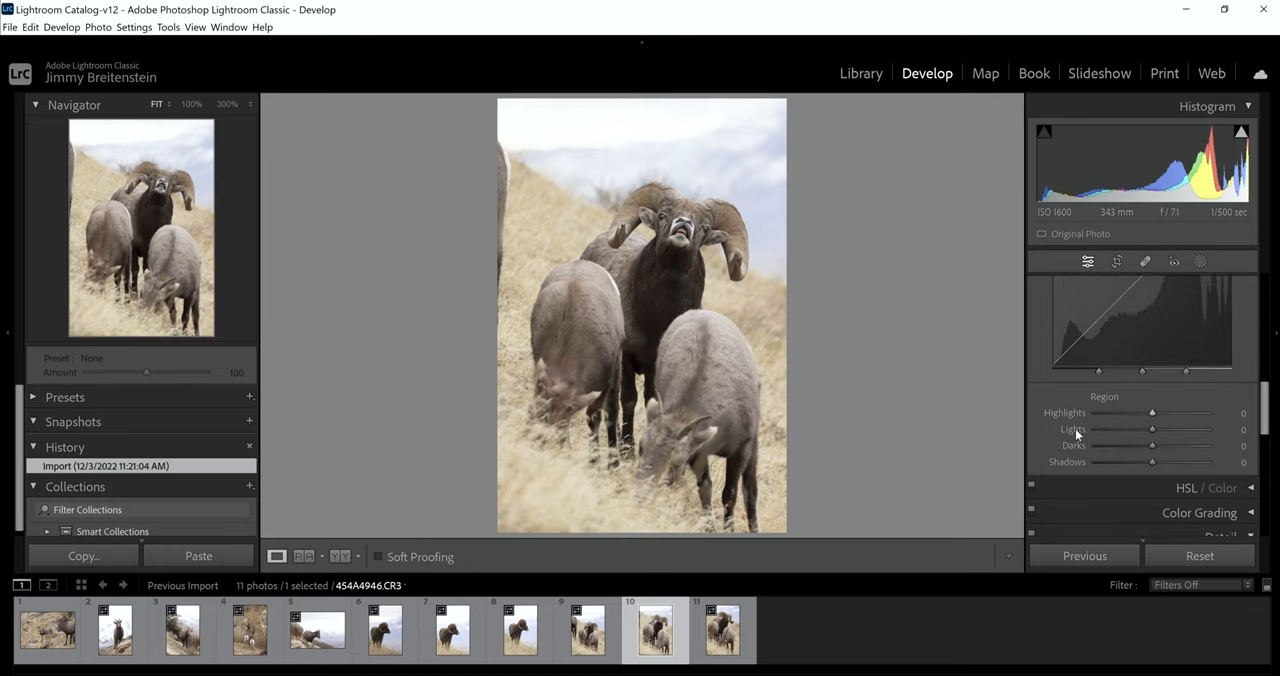
pyautogui.moveTo(1152, 413)
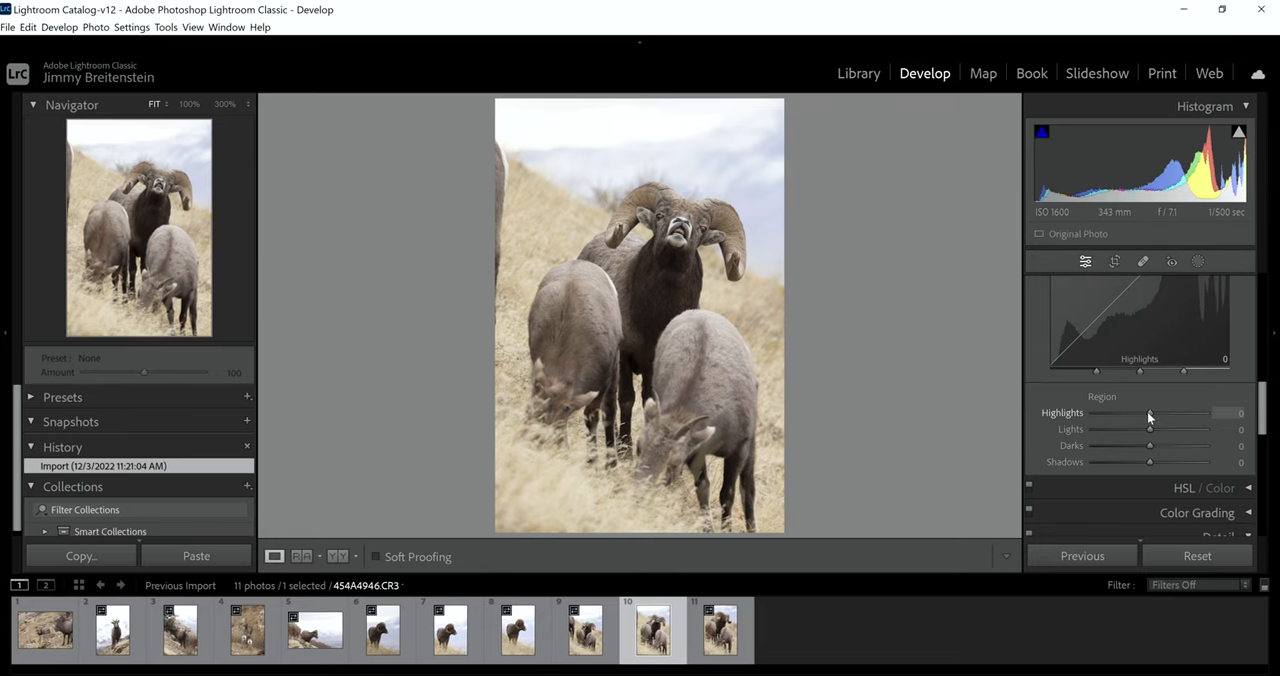
# Step: Try several Highlights values in the Tone Curve region and settle at +12
pyautogui.moveTo(1149, 413); pyautogui.dragTo(1156, 413)
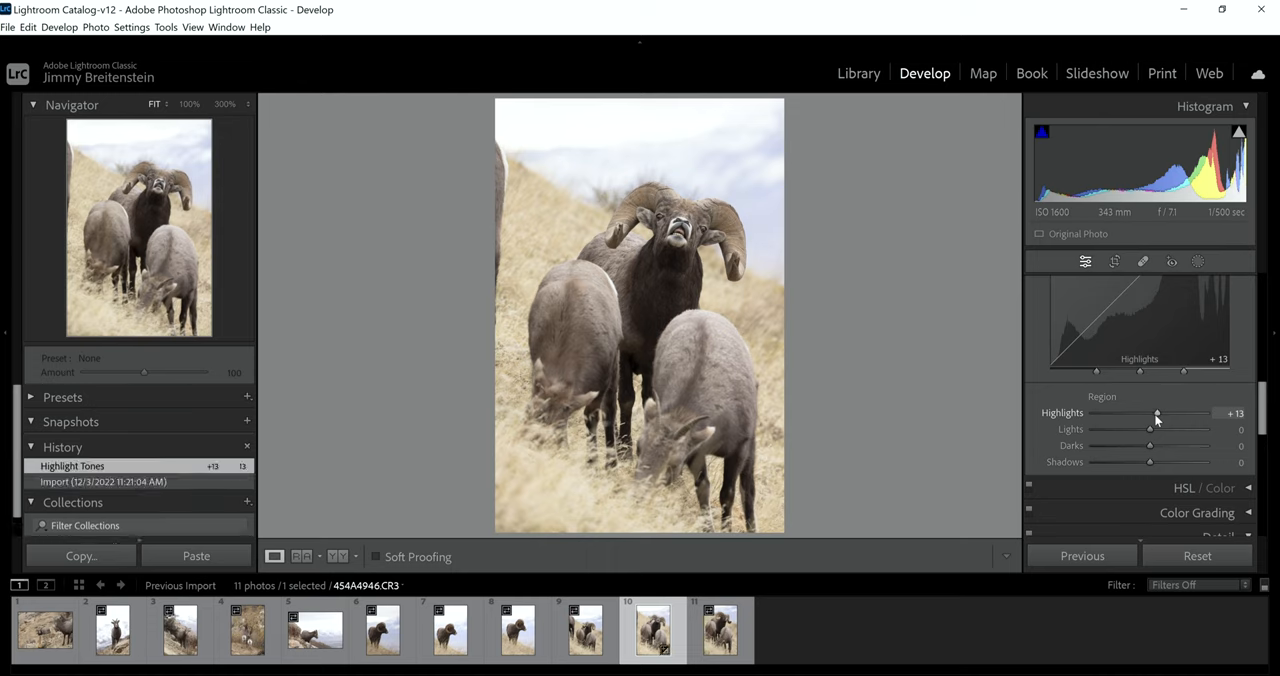
pyautogui.moveTo(1183, 413); pyautogui.dragTo(1151, 413)
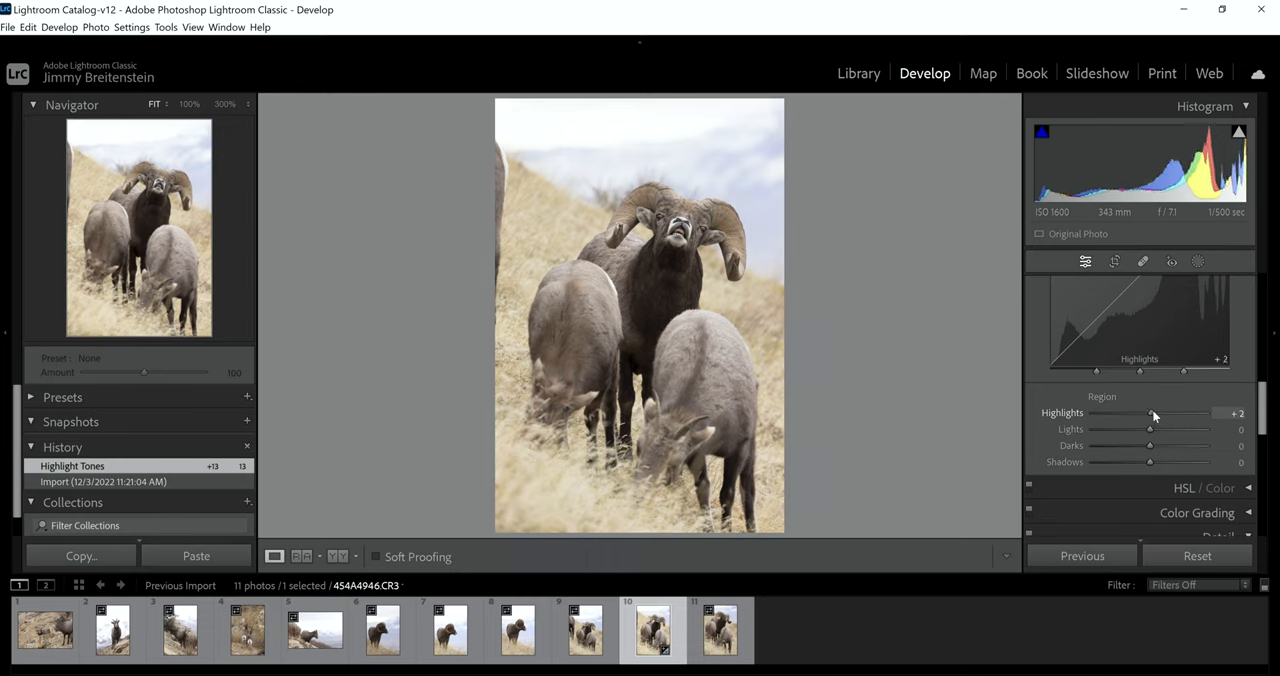
pyautogui.moveTo(1151, 413); pyautogui.dragTo(1160, 413)
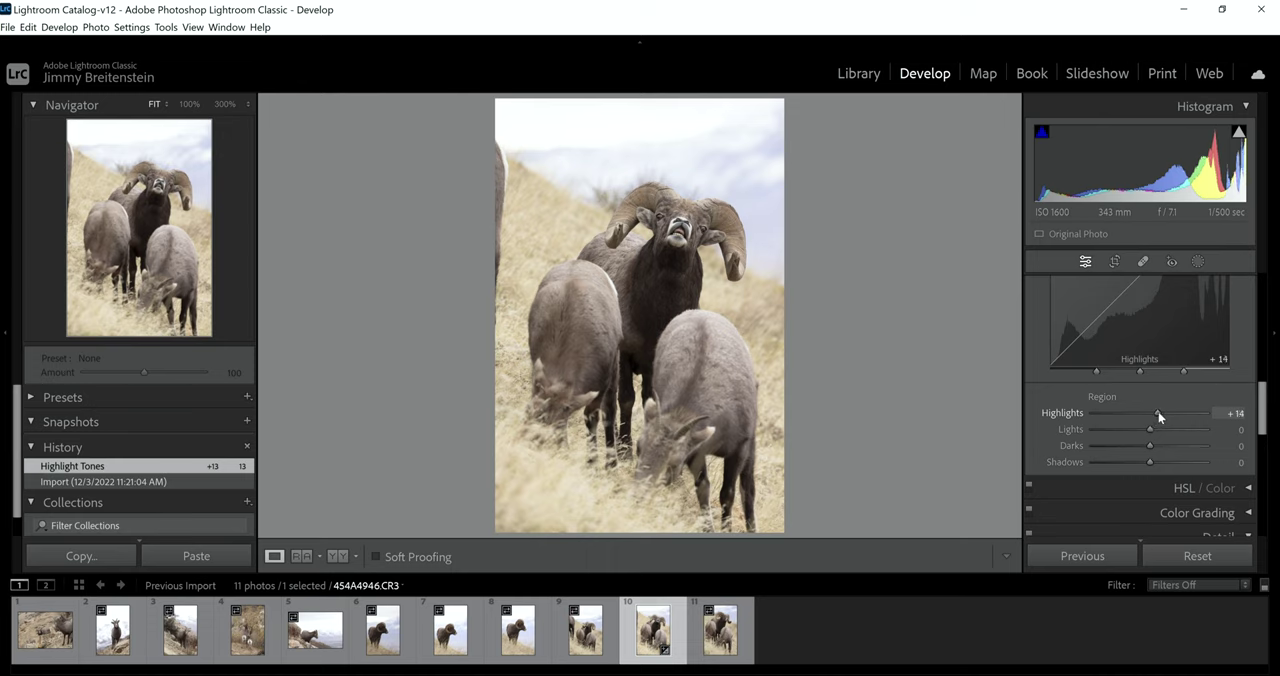
pyautogui.moveTo(1160, 413); pyautogui.dragTo(1150, 413)
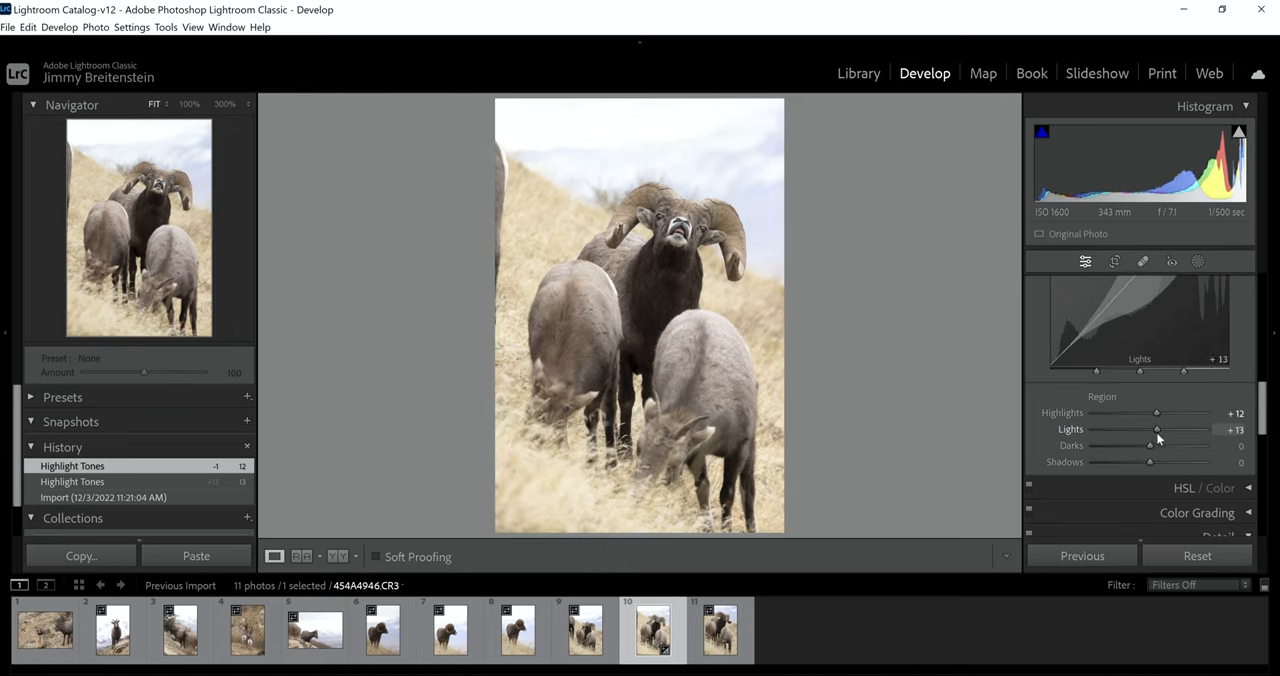
# Step: Test positive and negative Lights values, ending at +6
pyautogui.moveTo(1183, 429); pyautogui.dragTo(1150, 429)
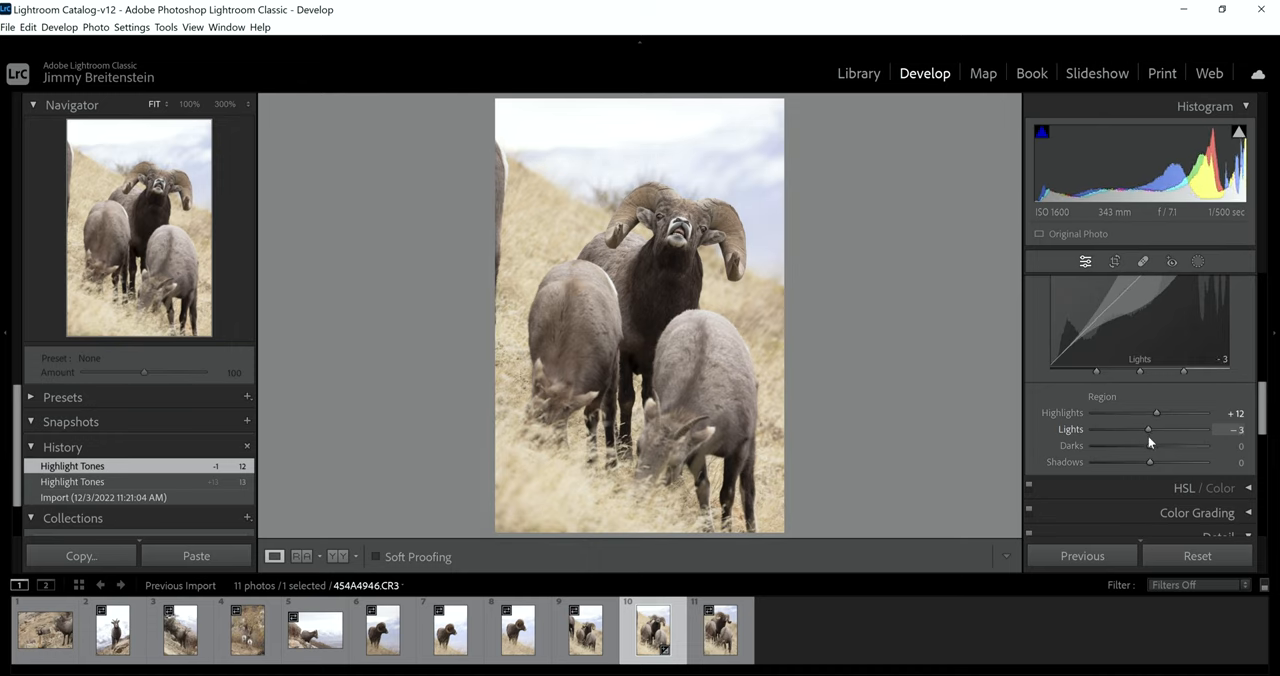
pyautogui.moveTo(1148, 429); pyautogui.dragTo(1130, 429)
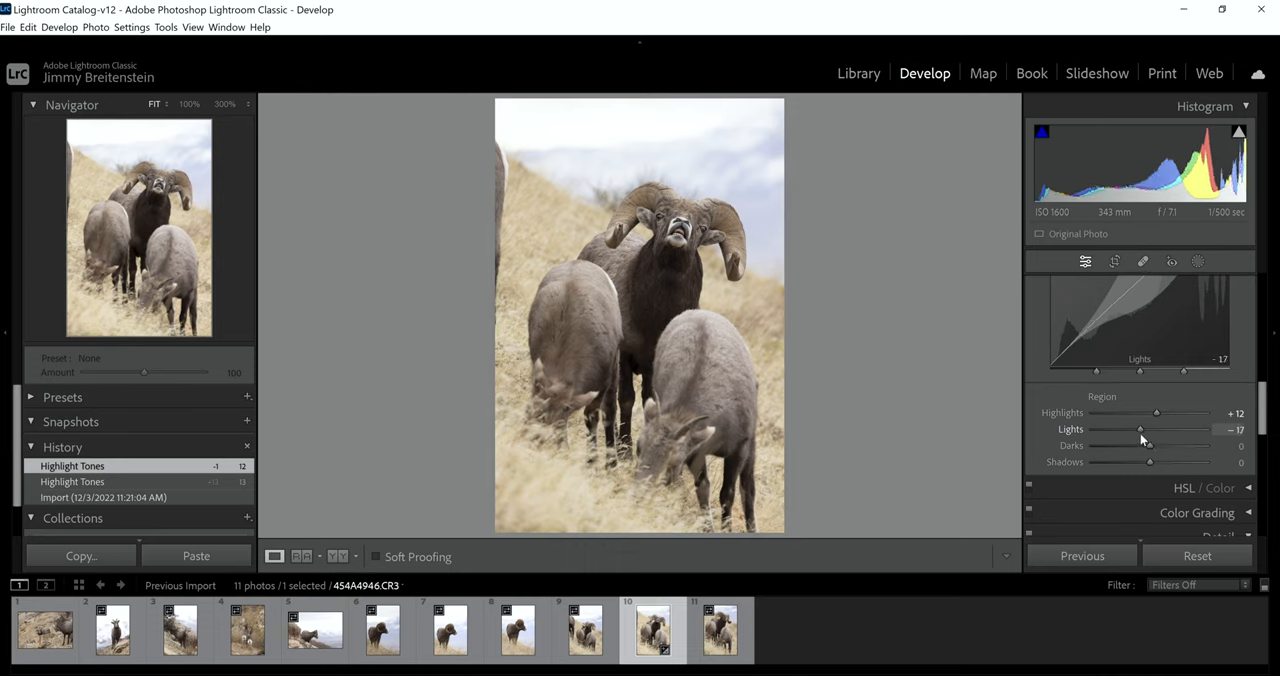
pyautogui.moveTo(1140, 429); pyautogui.dragTo(1150, 429)
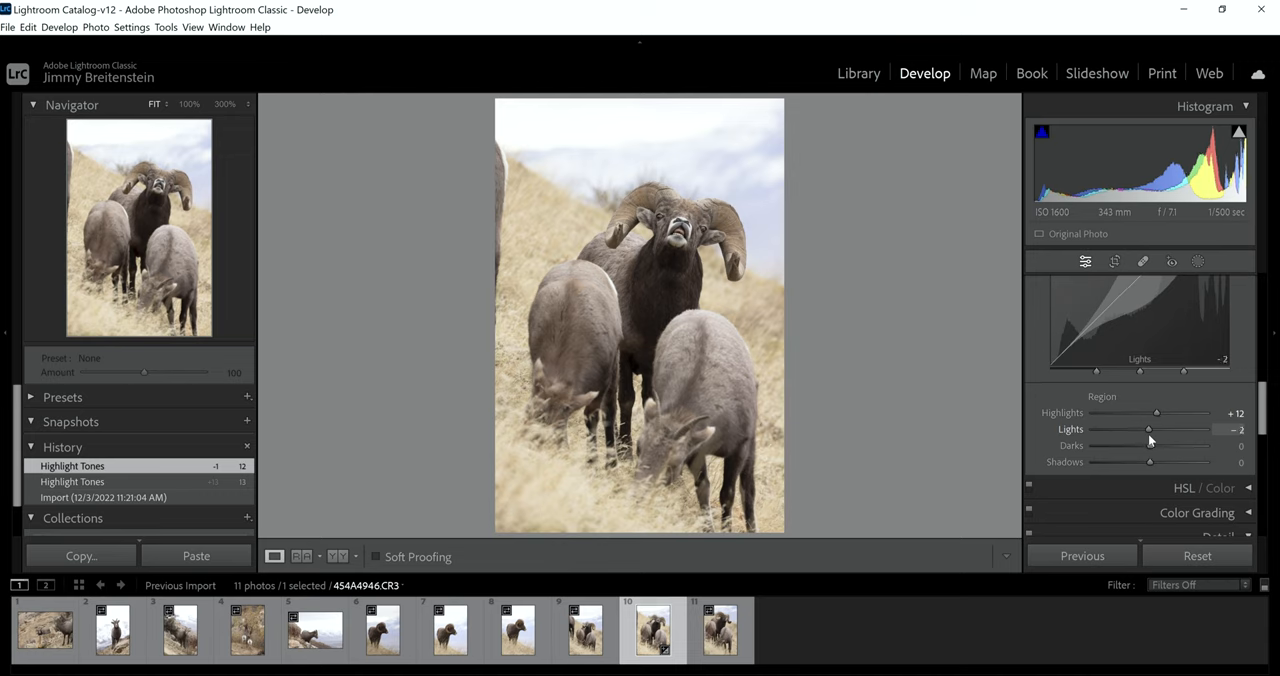
pyautogui.moveTo(1150, 429); pyautogui.dragTo(1184, 429)
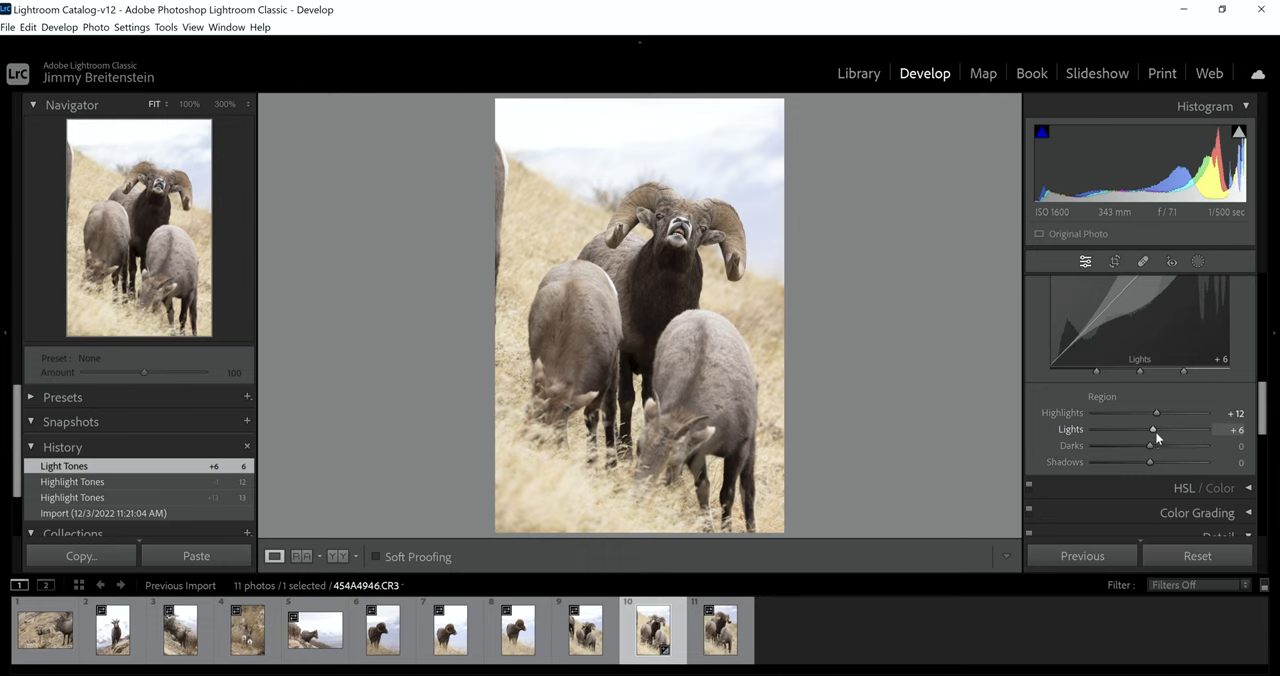
pyautogui.moveTo(1150, 446)
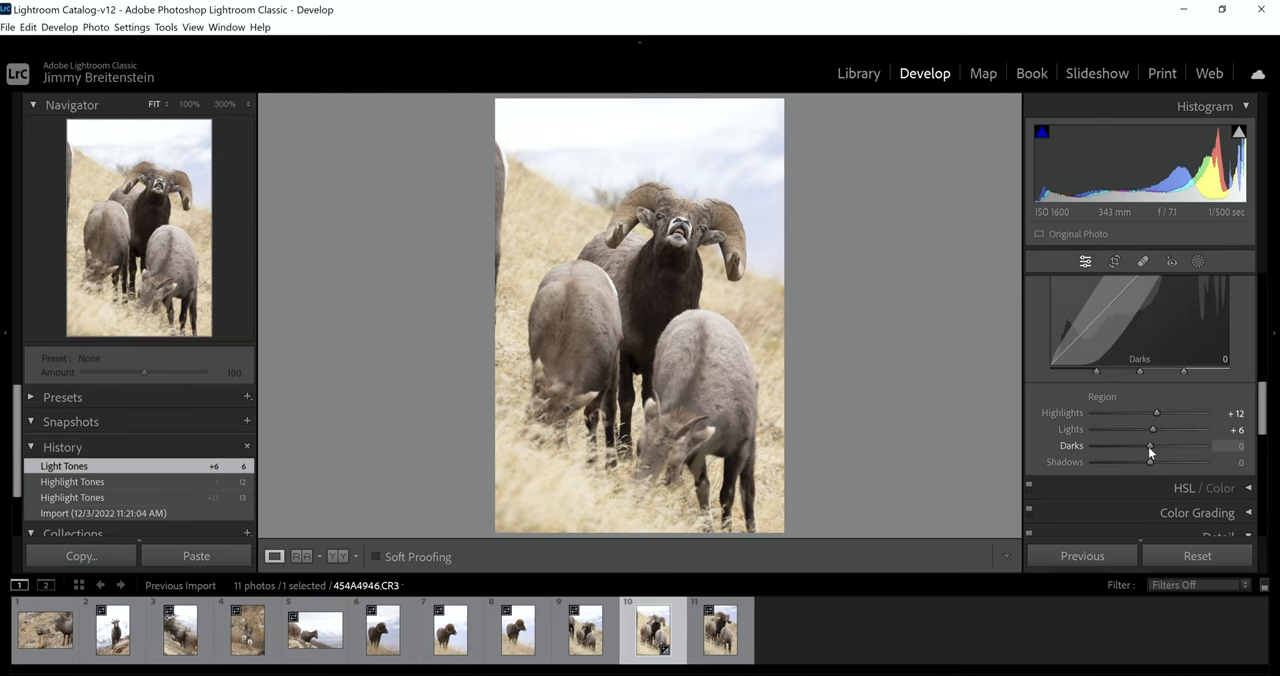
# Step: Lower the Darks tone region slider to -5
pyautogui.moveTo(1152, 445); pyautogui.dragTo(1147, 445)
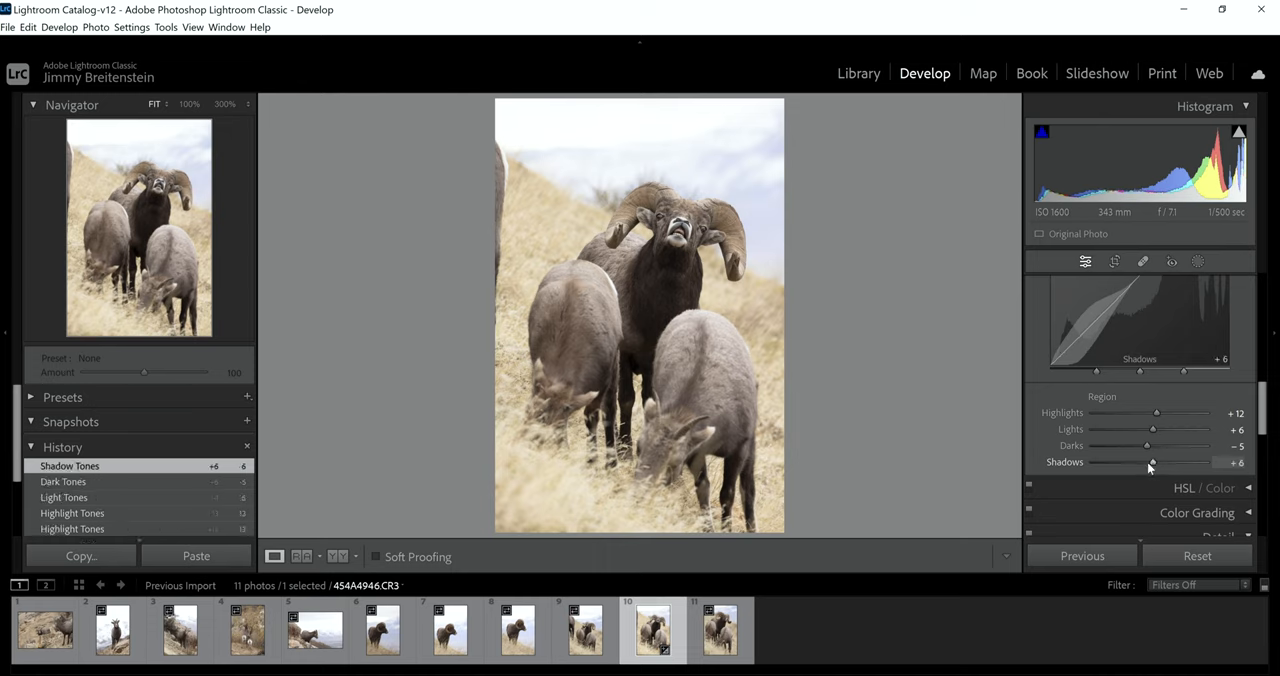
pyautogui.moveTo(1147, 445)
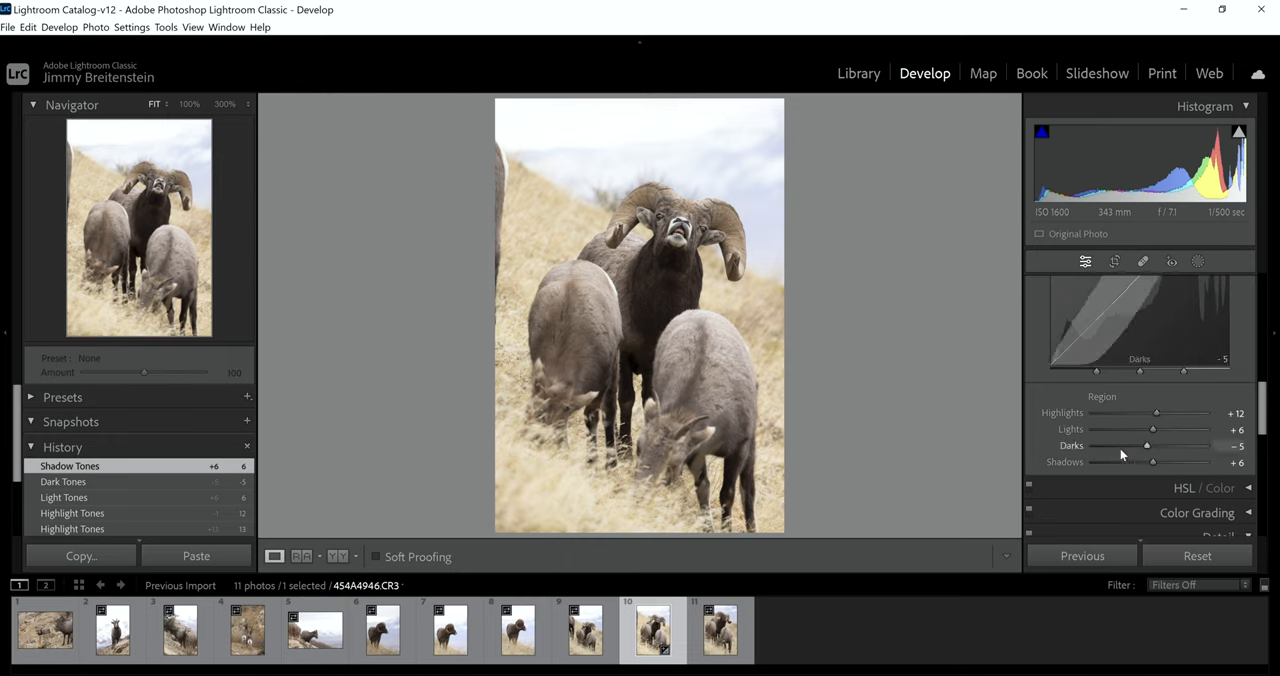